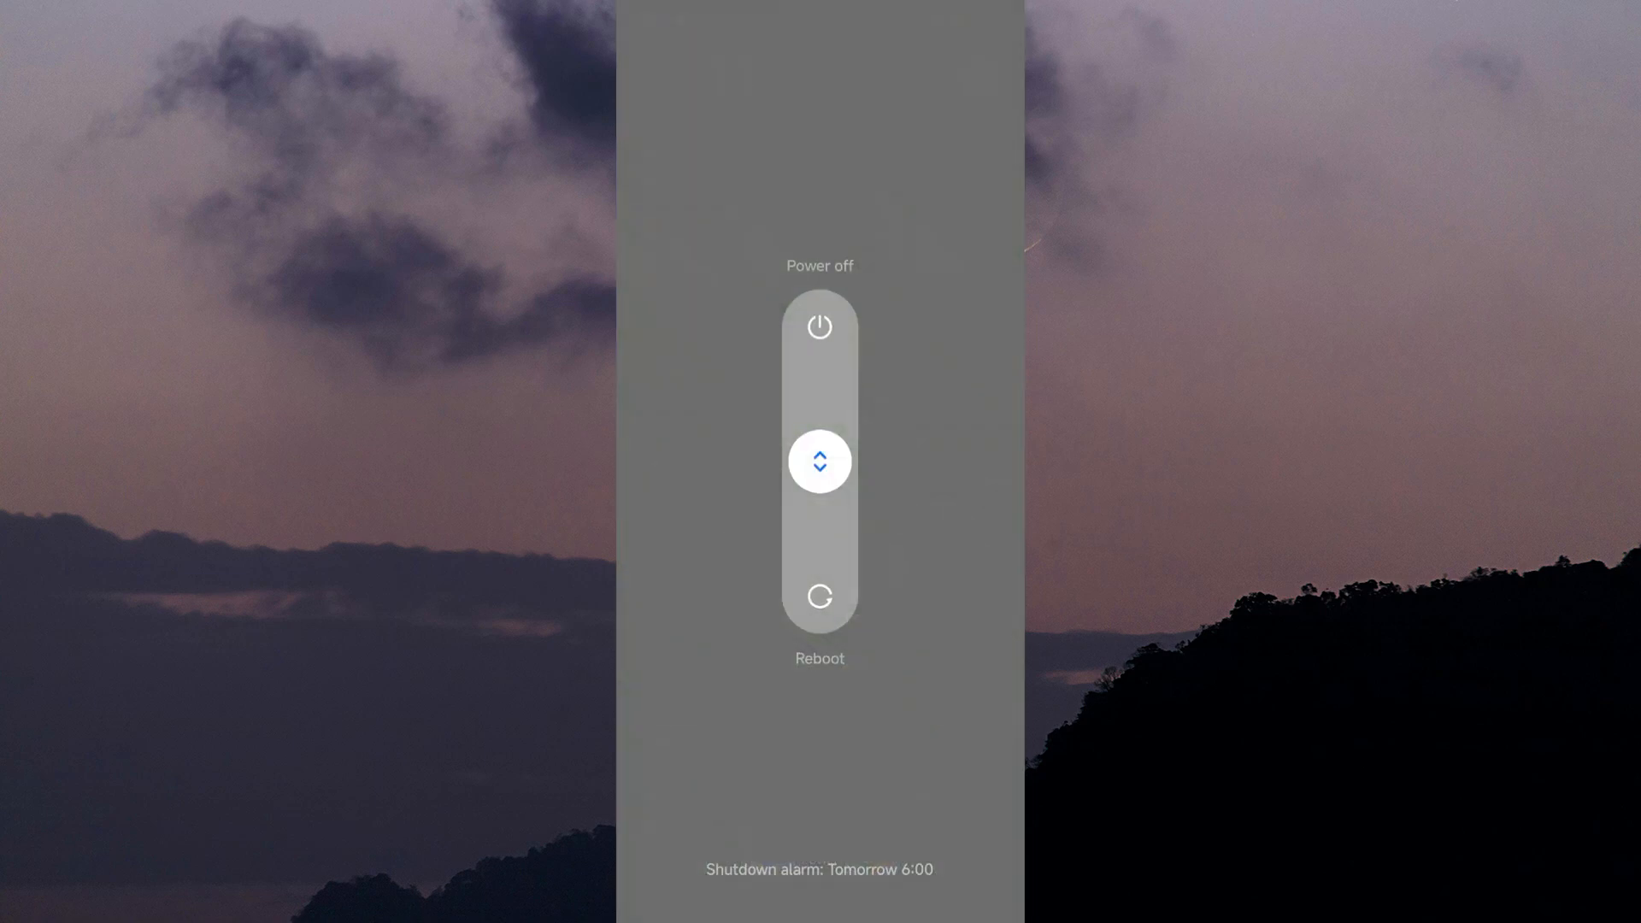
# - Slide the power menu down to Reboot to restart the phone
pyautogui.moveTo(820, 461); pyautogui.dragTo(820, 565)
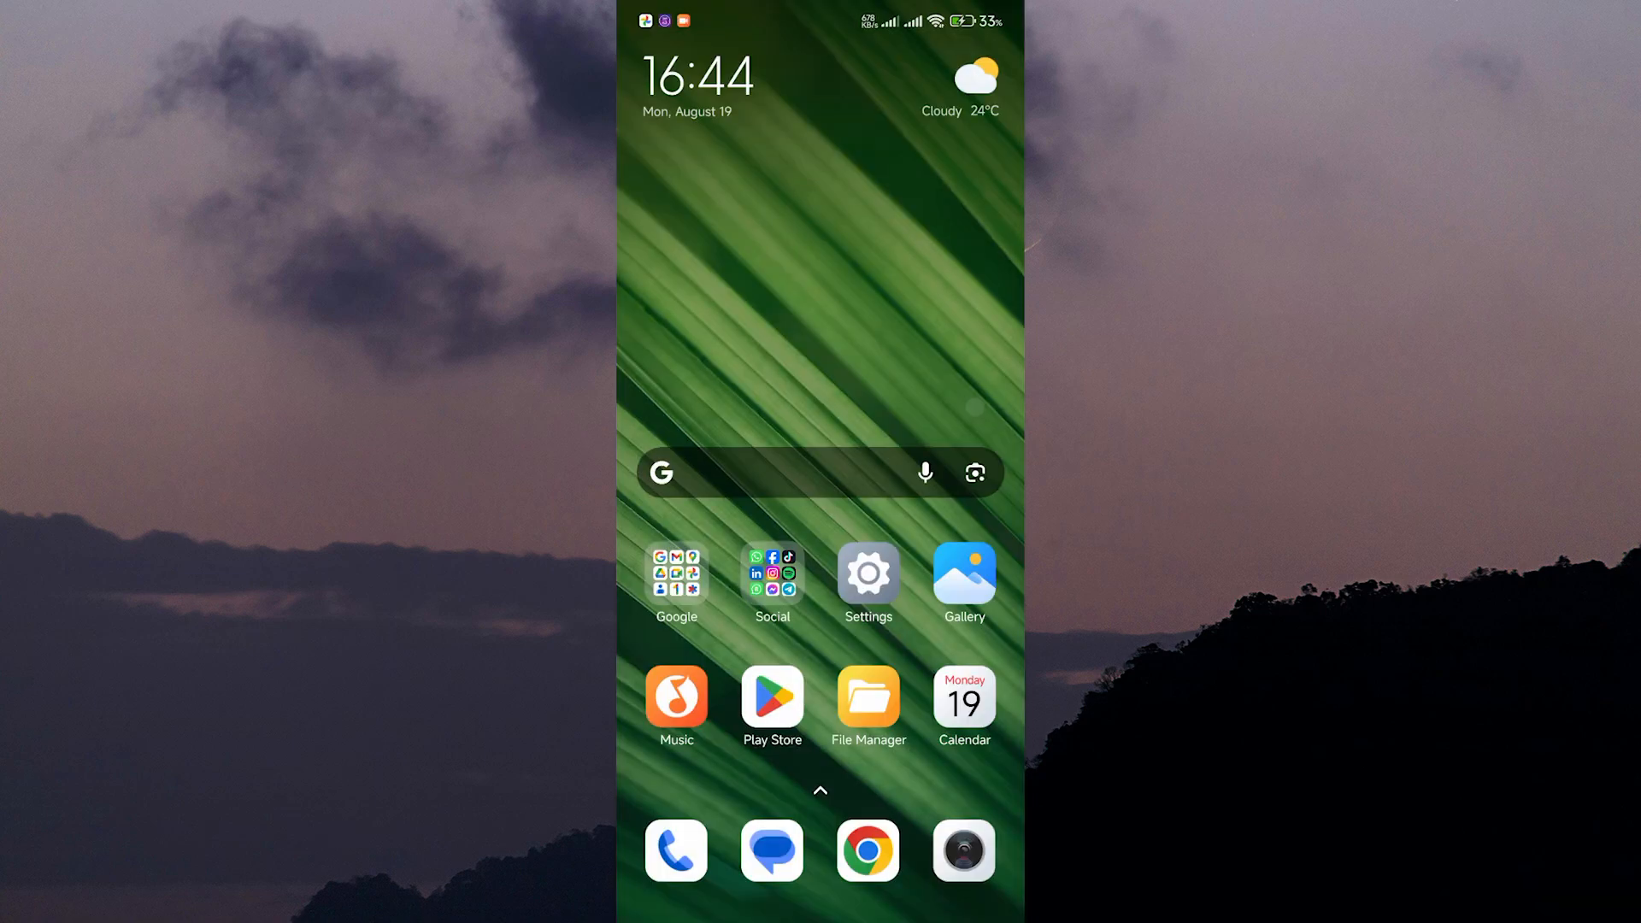
pyautogui.click(967, 850)
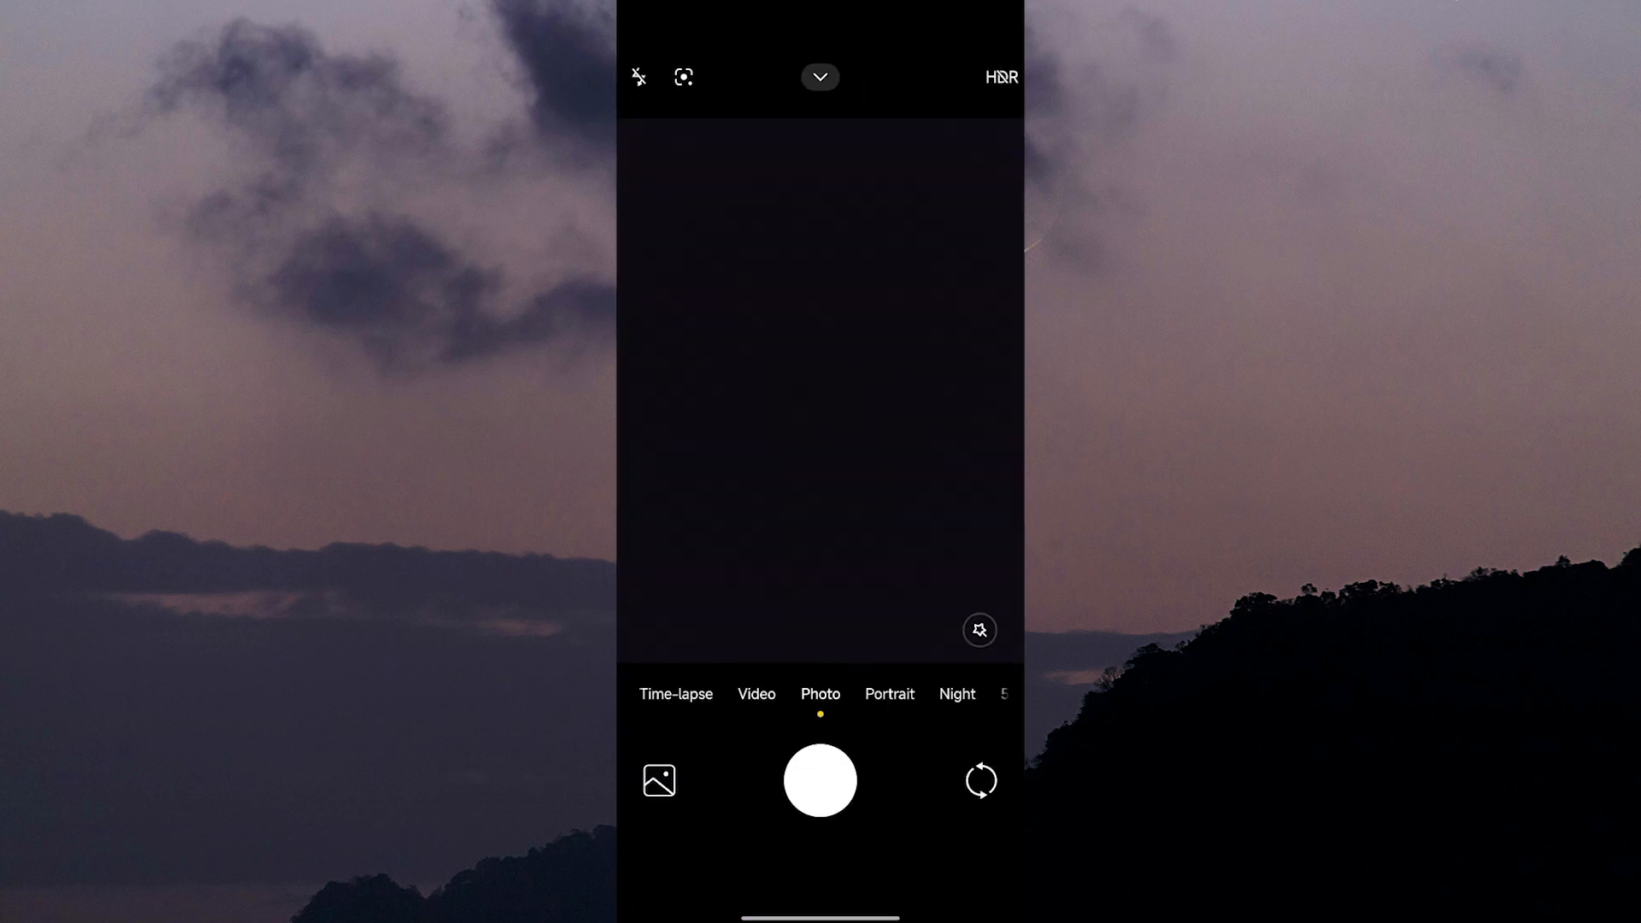
pyautogui.click(820, 781)
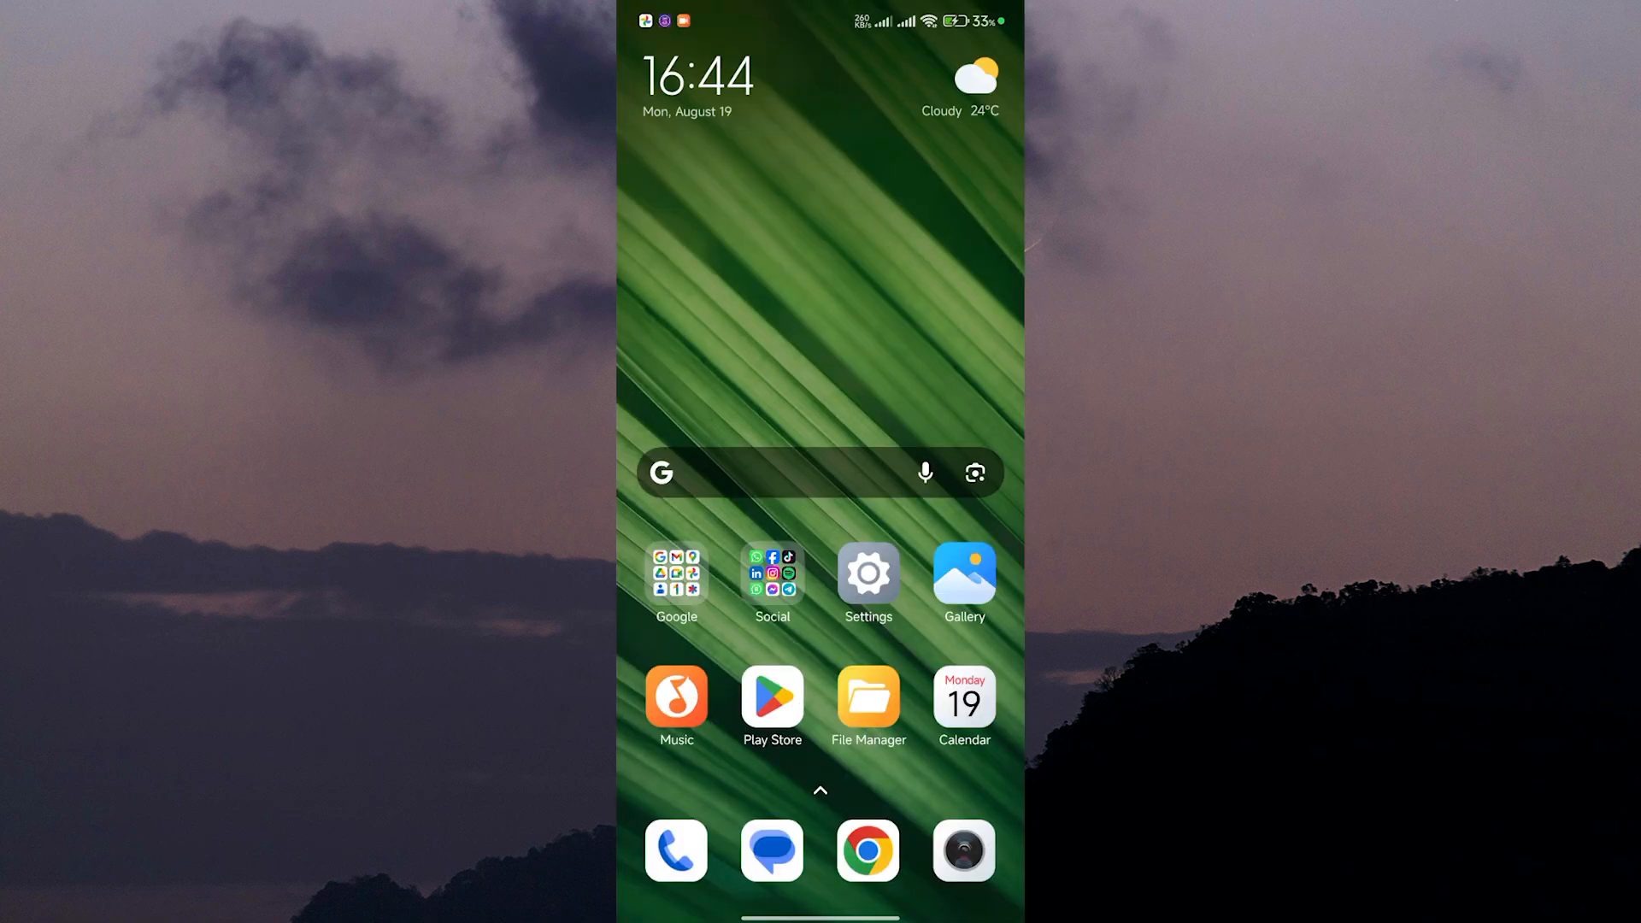
pyautogui.click(868, 572)
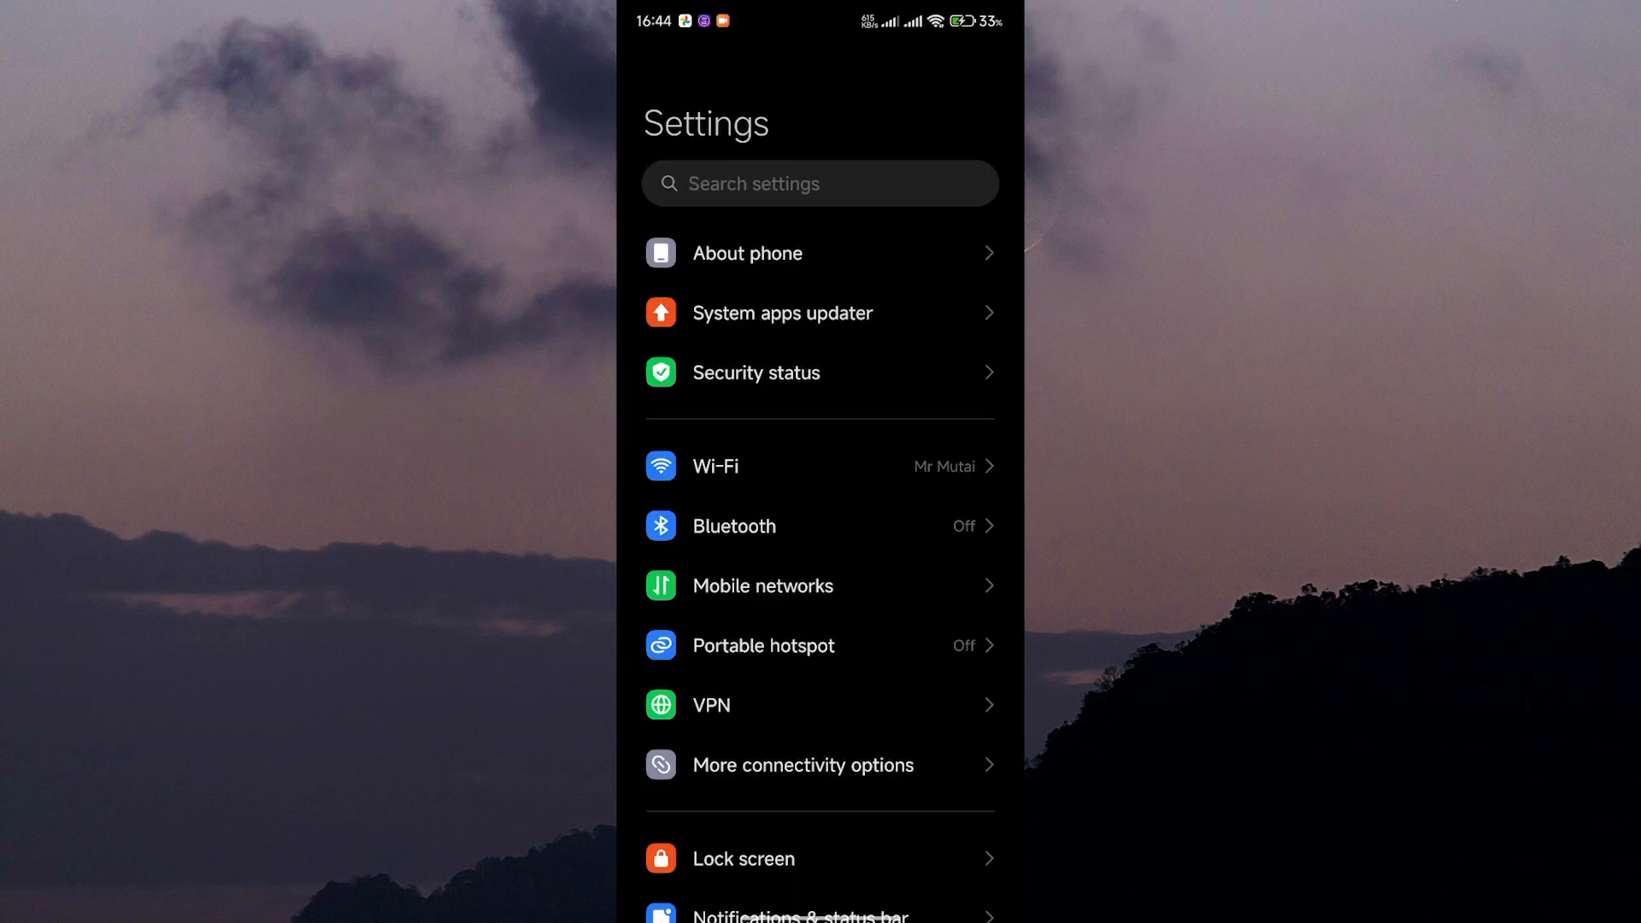
# - Scroll the Manage apps list to reach the Camera app
pyautogui.scroll(-3)
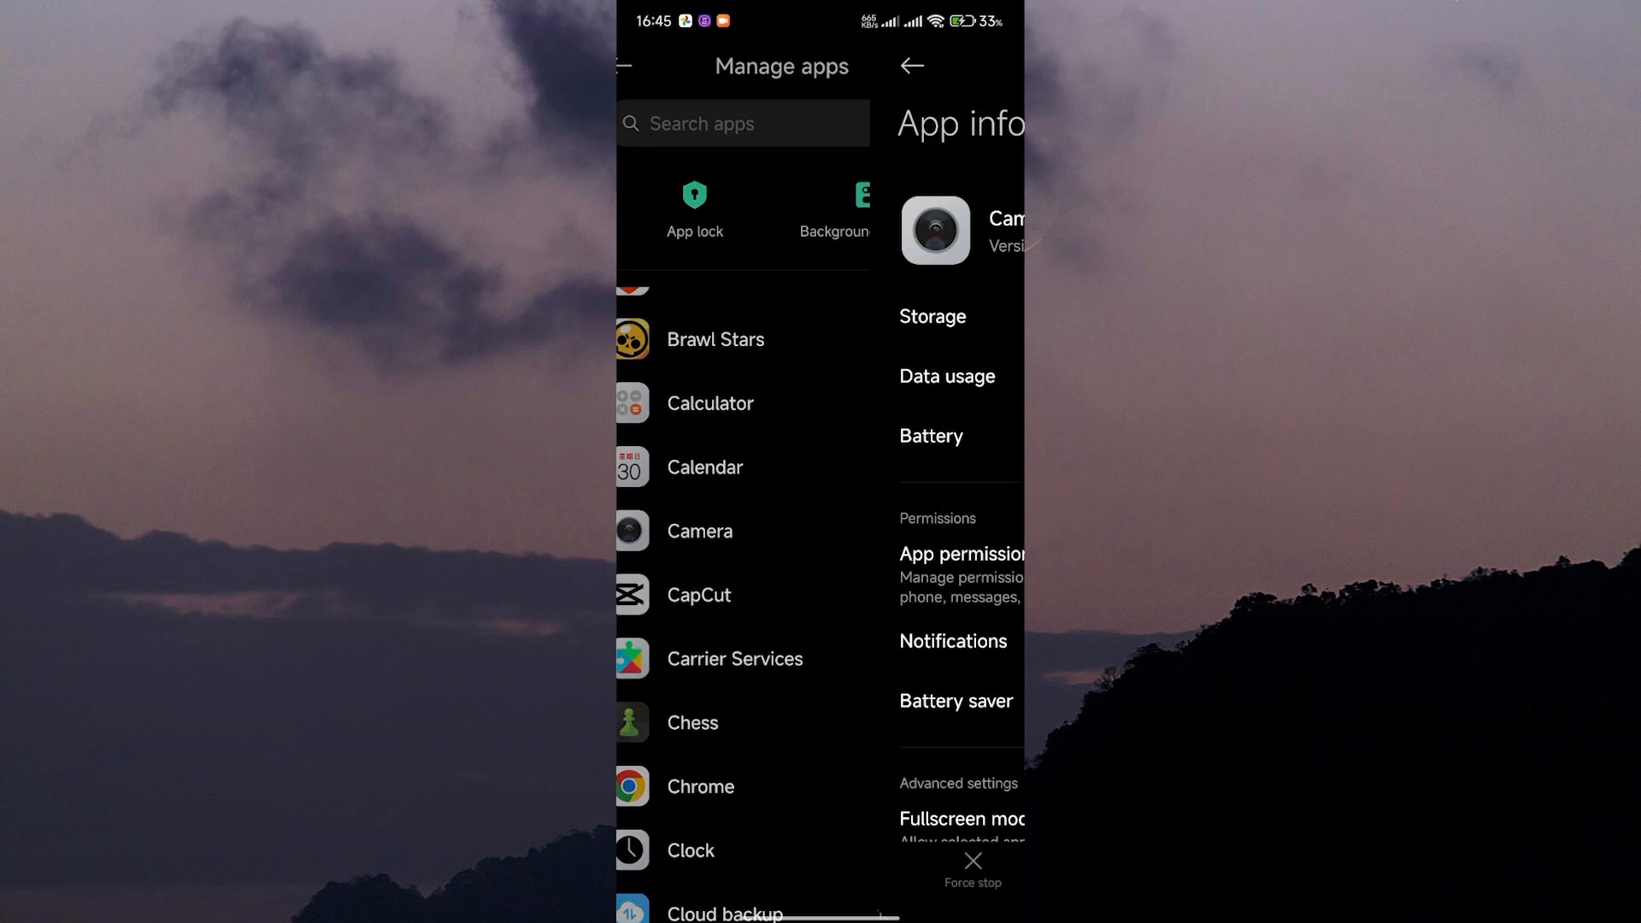
# - Check Camera's storage details (15.20 MB total, cache 0 B), then return to App info
pyautogui.click(931, 316)
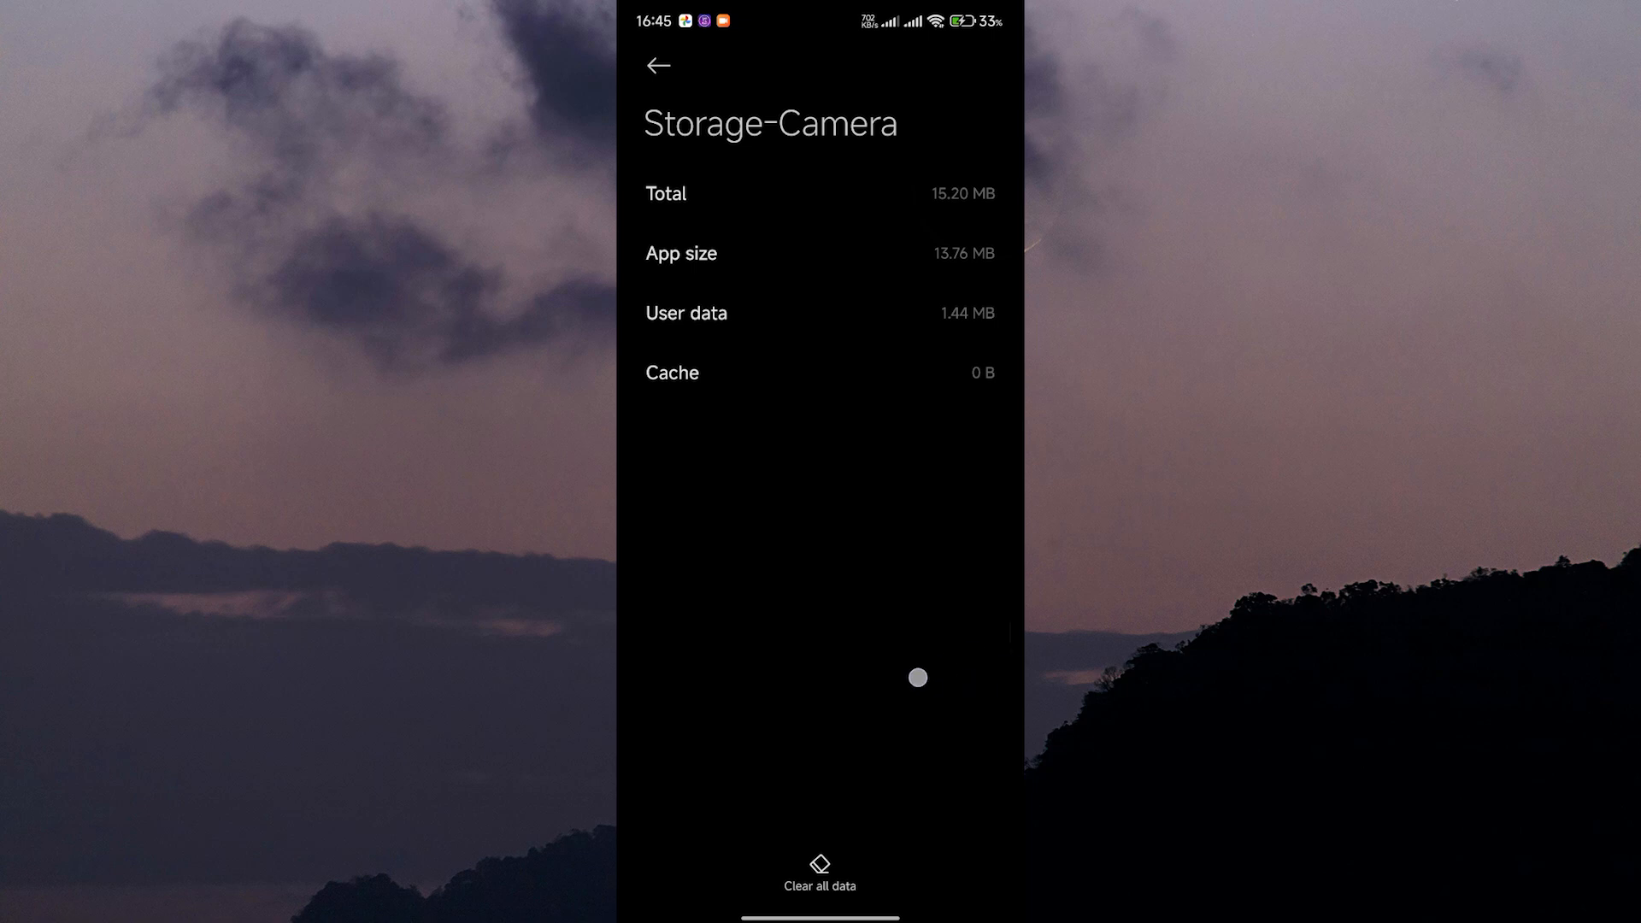
pyautogui.click(658, 67)
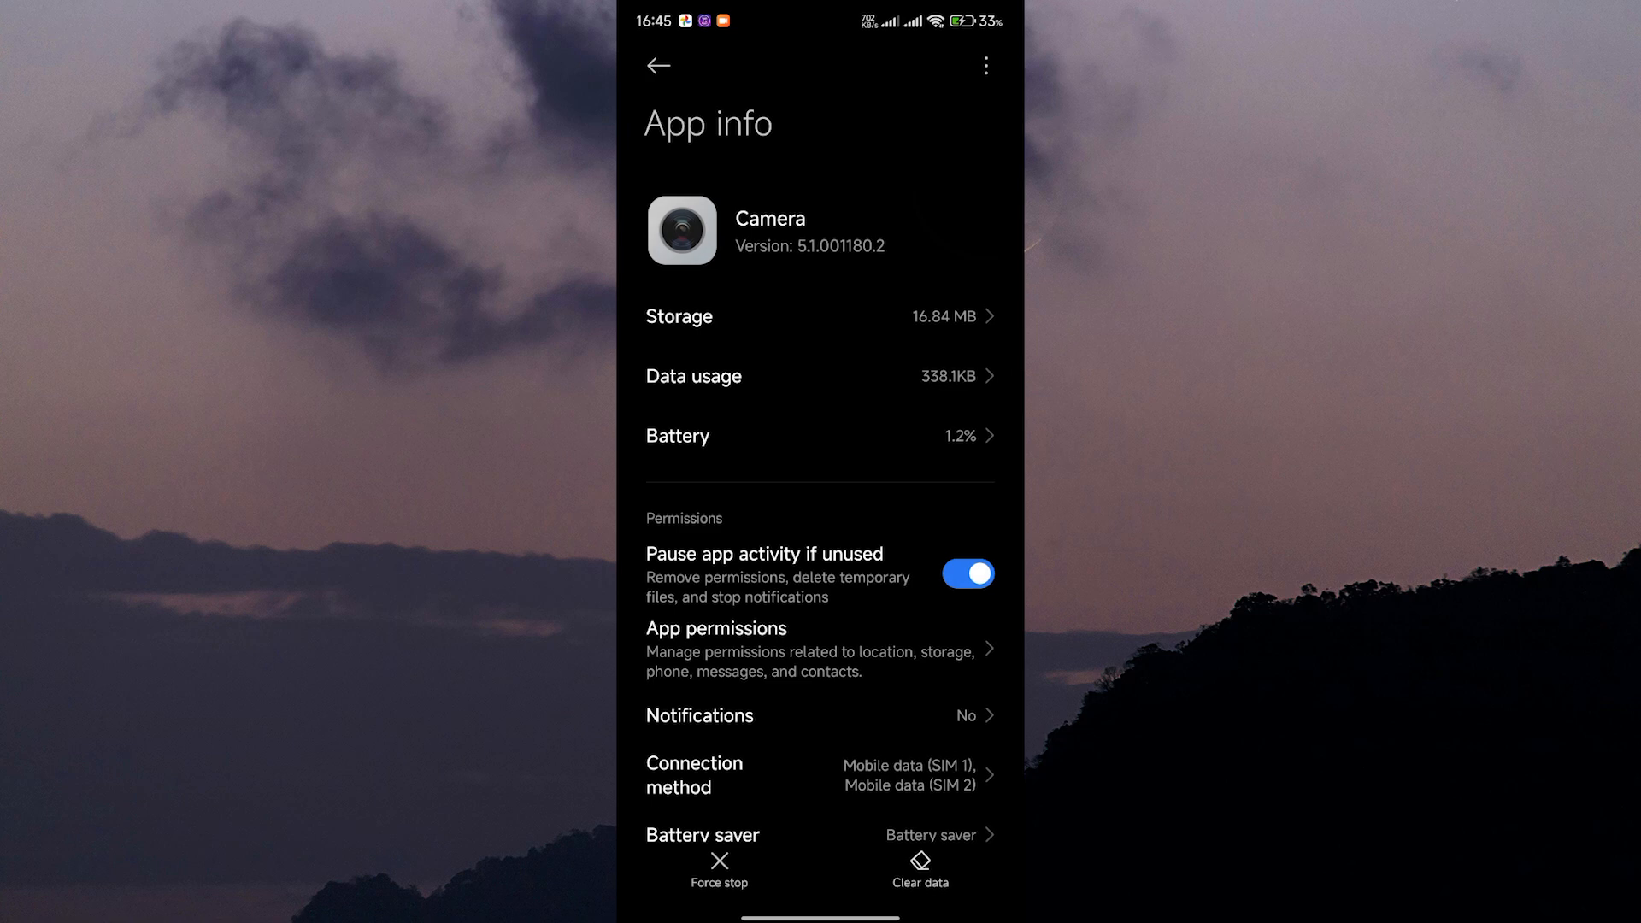
# - Review Camera's allowed permissions (camera, location, microphone, music, photos), then go home
pyautogui.click(716, 628)
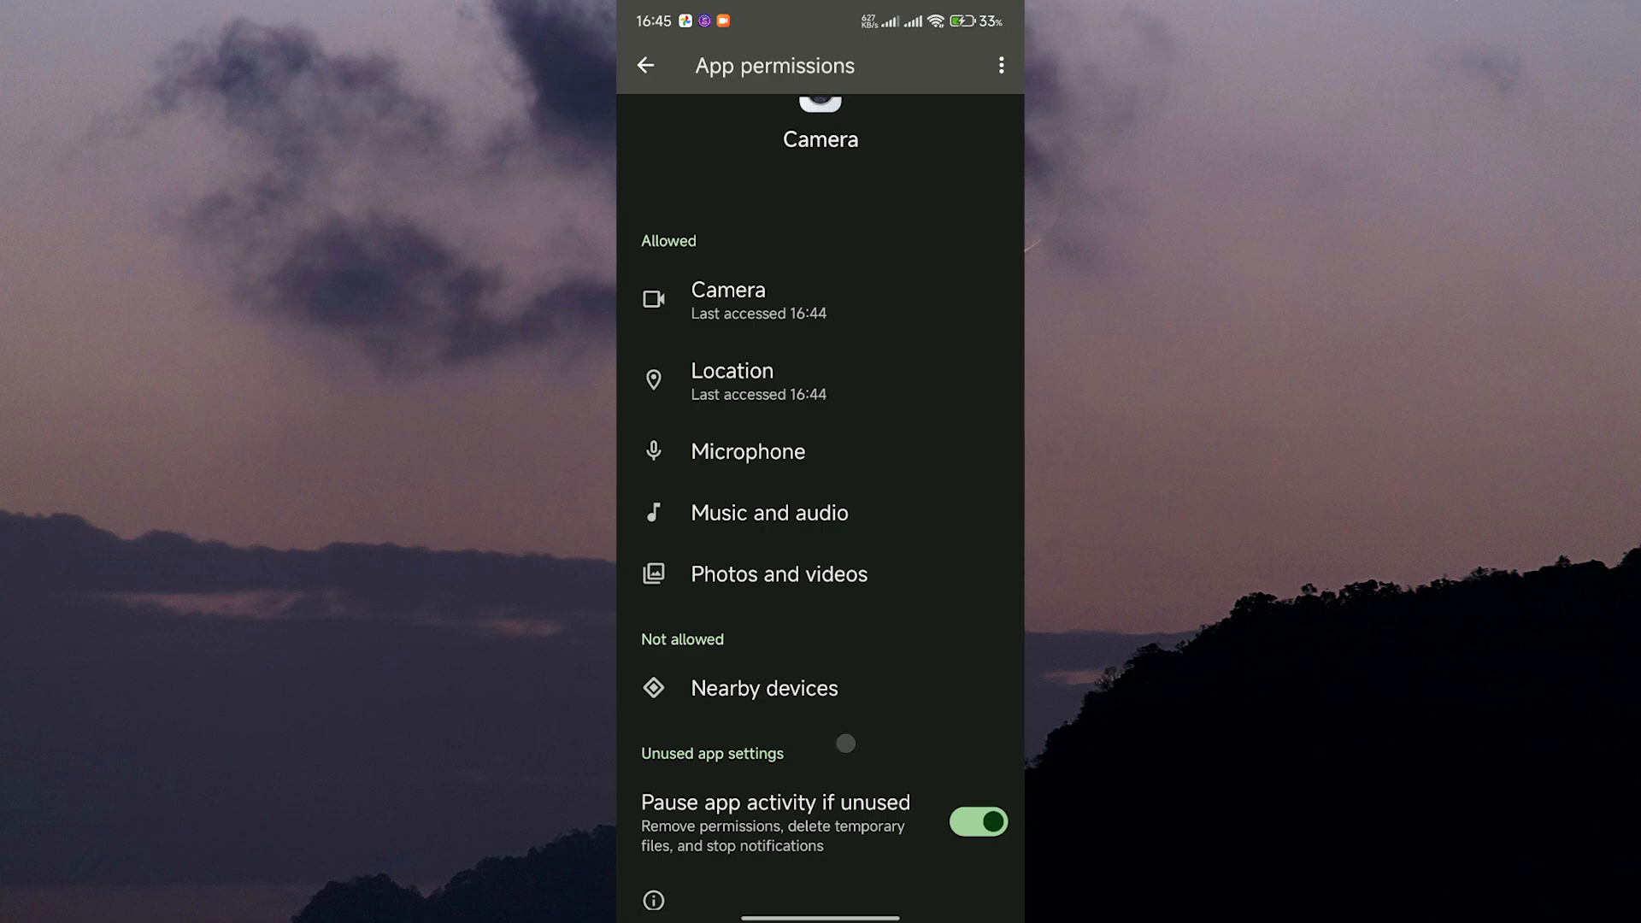
pyautogui.press('HOME')
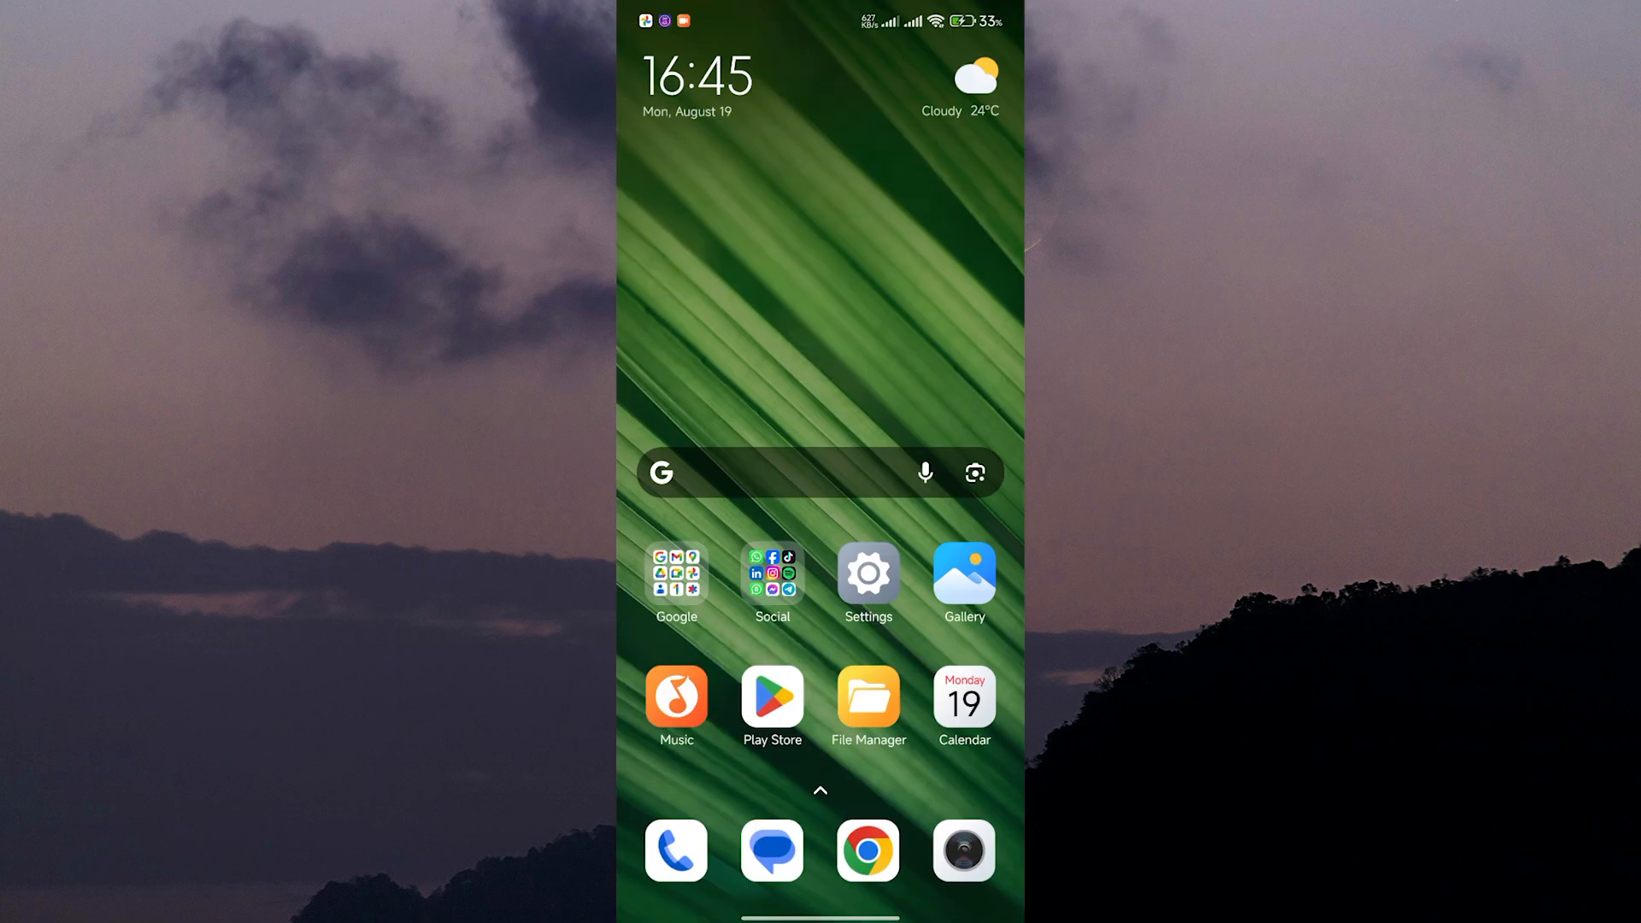